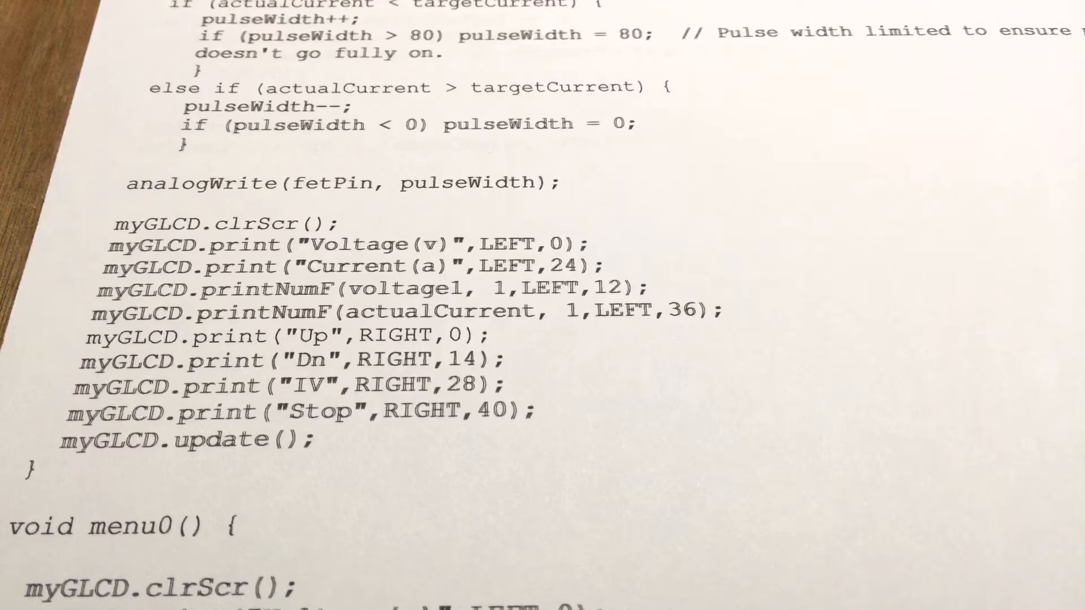
scroll("down", 3)
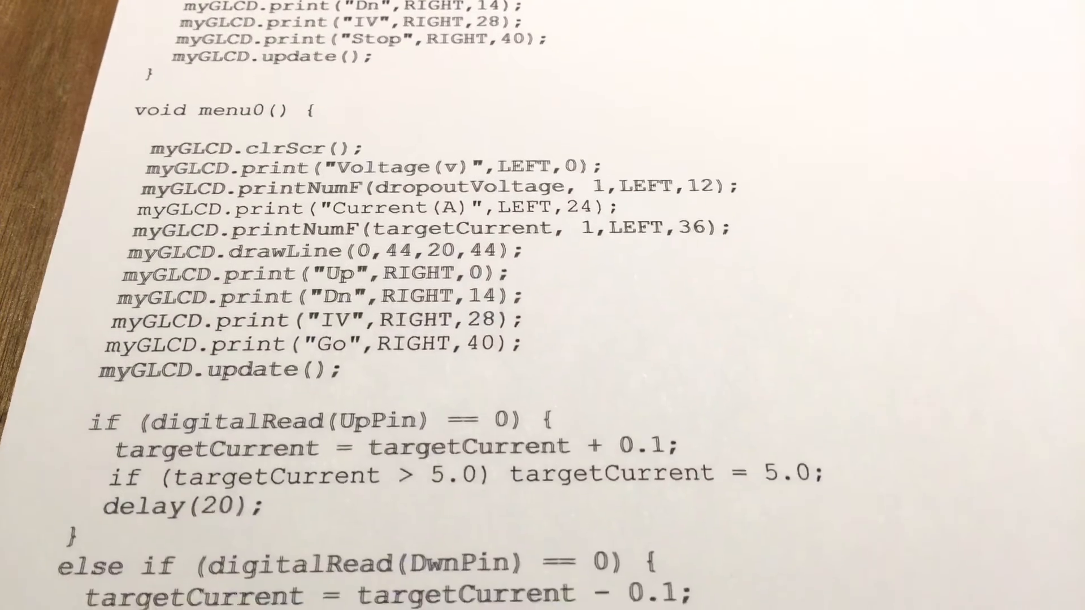